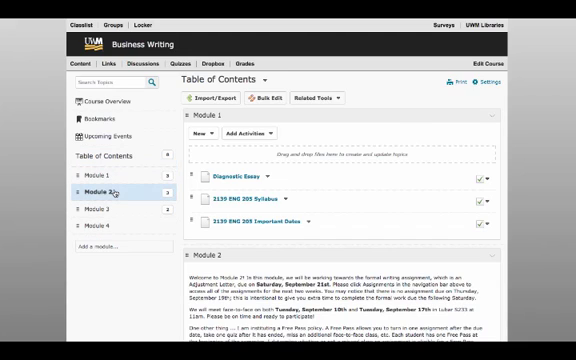
Show Module 2's description, status and topics, then view the User Progress indicator settings
click(109, 190)
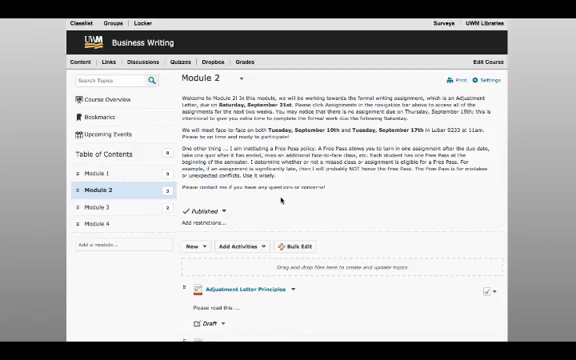
scroll(down, 3)
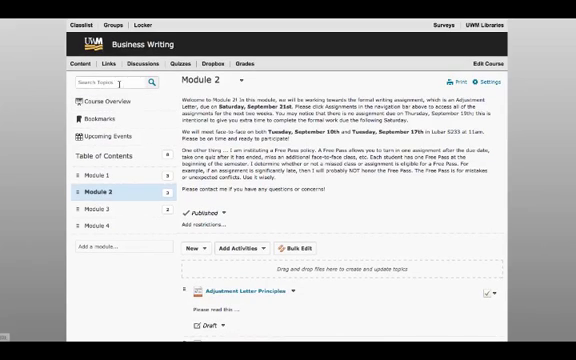
click(96, 102)
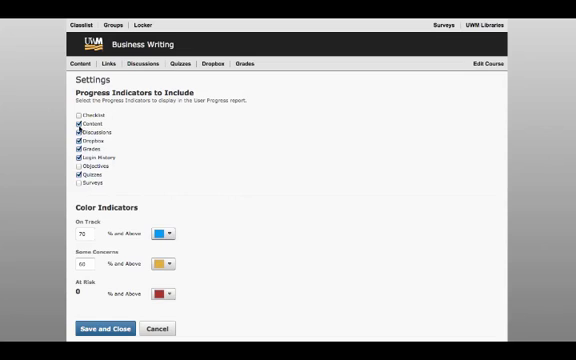
Leave the User Progress settings and return to Module 2's content page
click(75, 123)
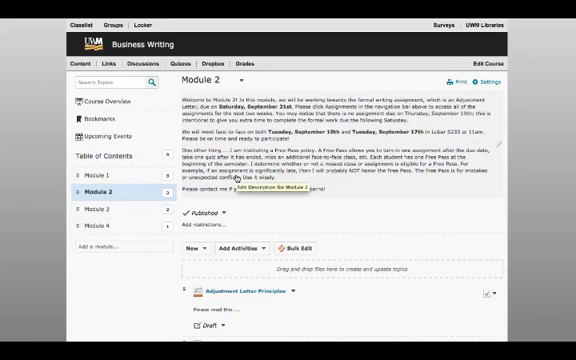
Open the Adjustment Letter Prompt topic in the viewer, then go to Discussions
scroll(down, 3)
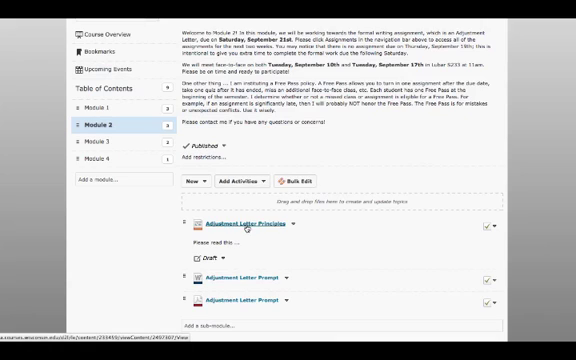
click(244, 224)
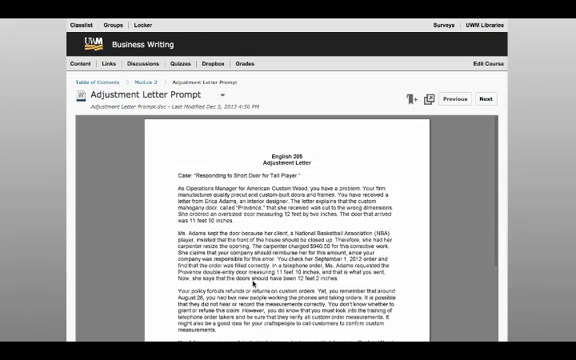
click(150, 13)
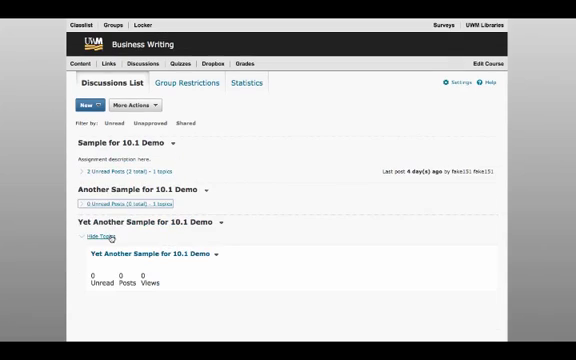
Hide the topics under Yet Another Sample for 10.1 Demo, then open Dropbox
click(88, 234)
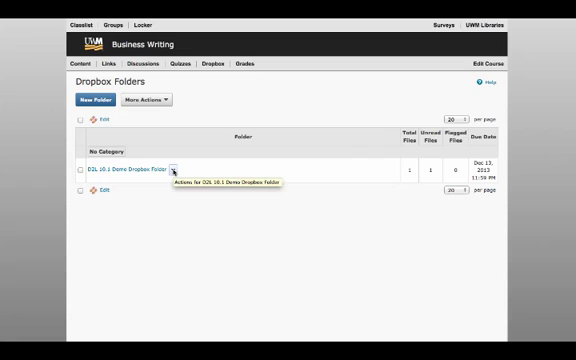
Review the demo folder's restriction dates (12/6, 12/13, 12/16/2013) and save it
click(179, 168)
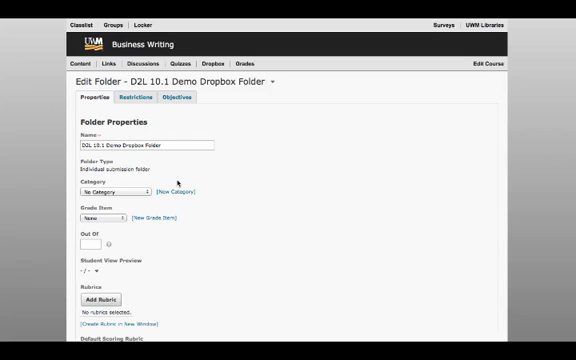
click(117, 97)
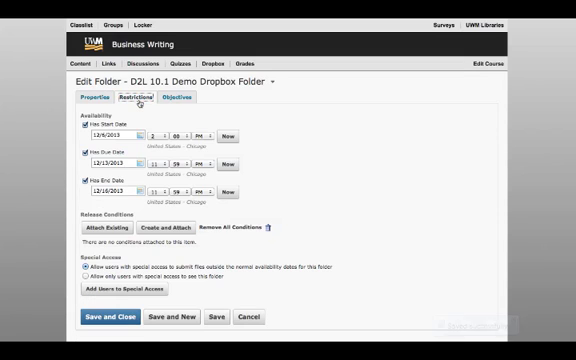
click(211, 316)
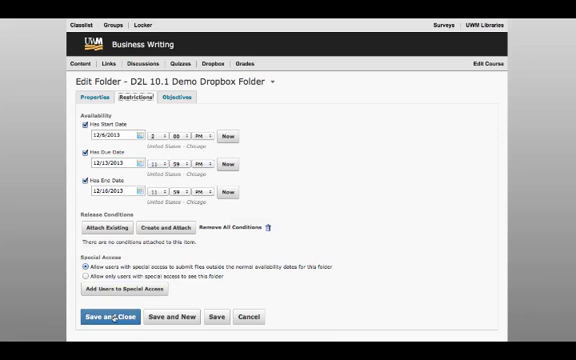
click(120, 317)
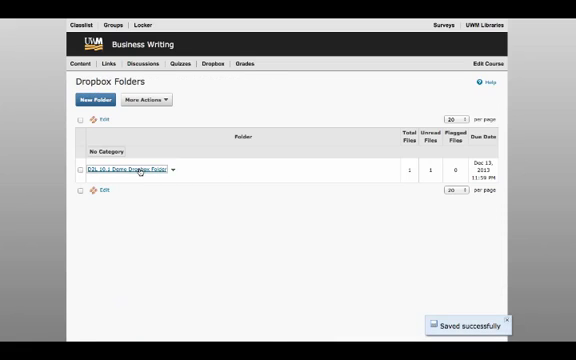
click(120, 169)
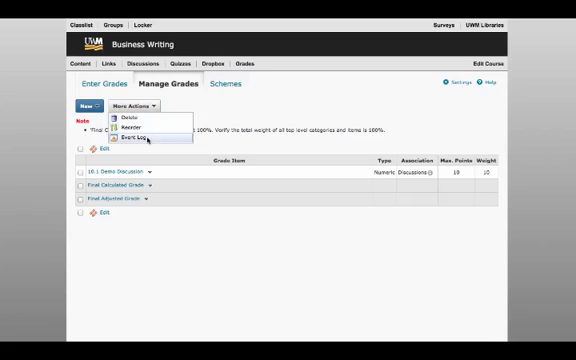
Restore the deleted Testing Quiz grade item from the Event Log
click(123, 129)
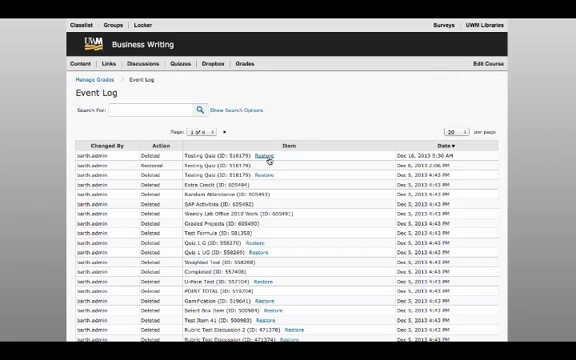
click(252, 155)
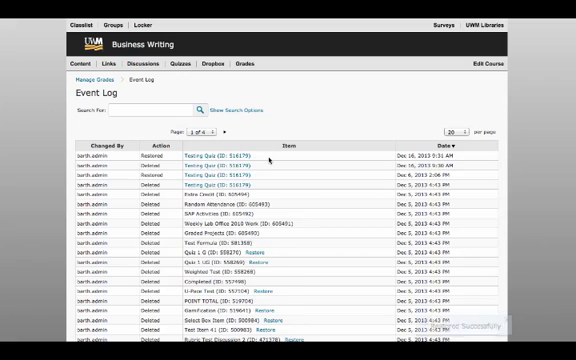